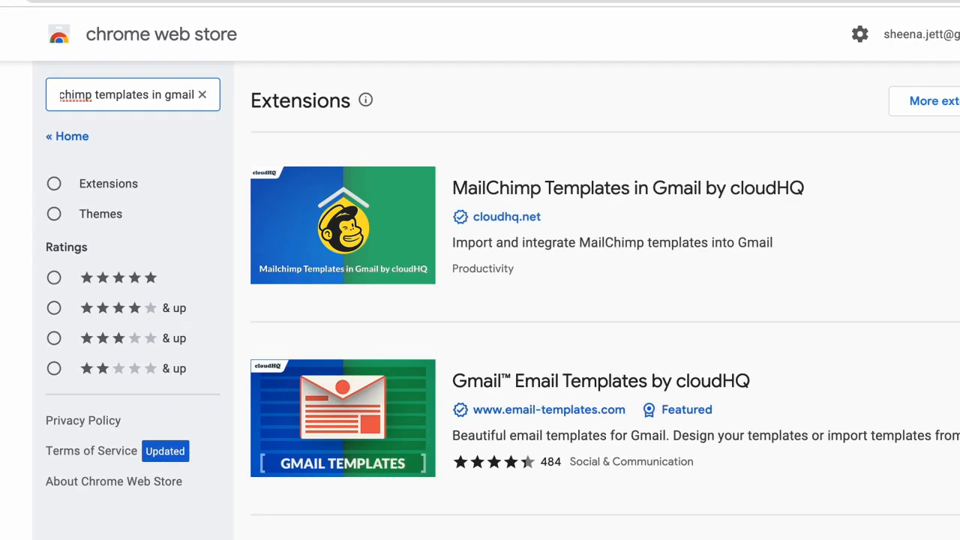
Open the 'MailChimp Templates in Gmail by cloudHQ' listing from the store search results.
left_click(627, 187)
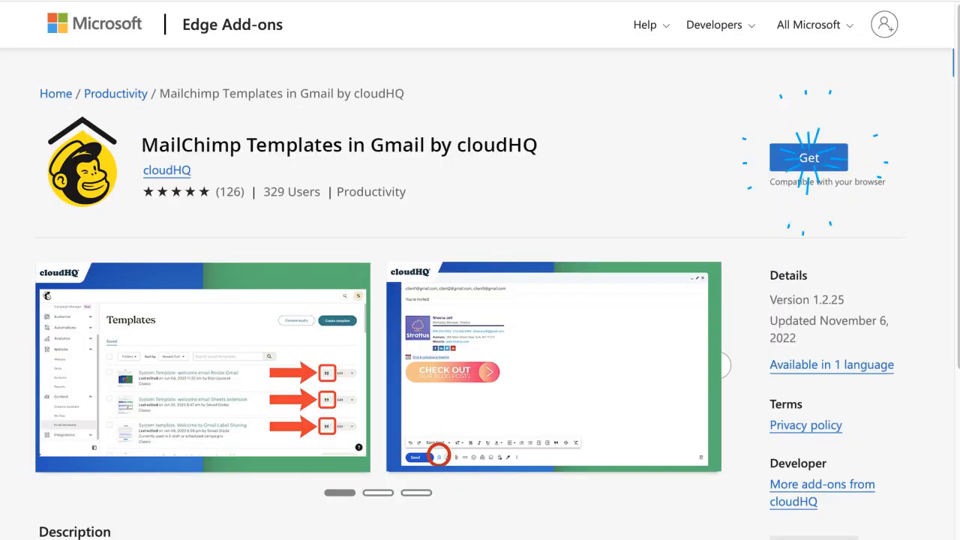
Show Mailchimp's saved email templates list including Our Services, Project Proposal, Company Invoice and VIP Client Invite.
left_click(808, 158)
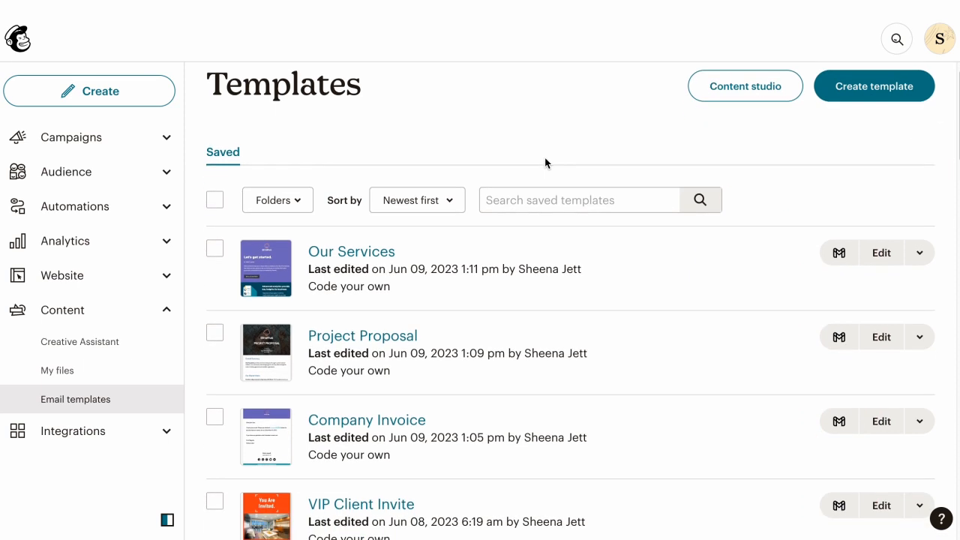
scroll("down", 3)
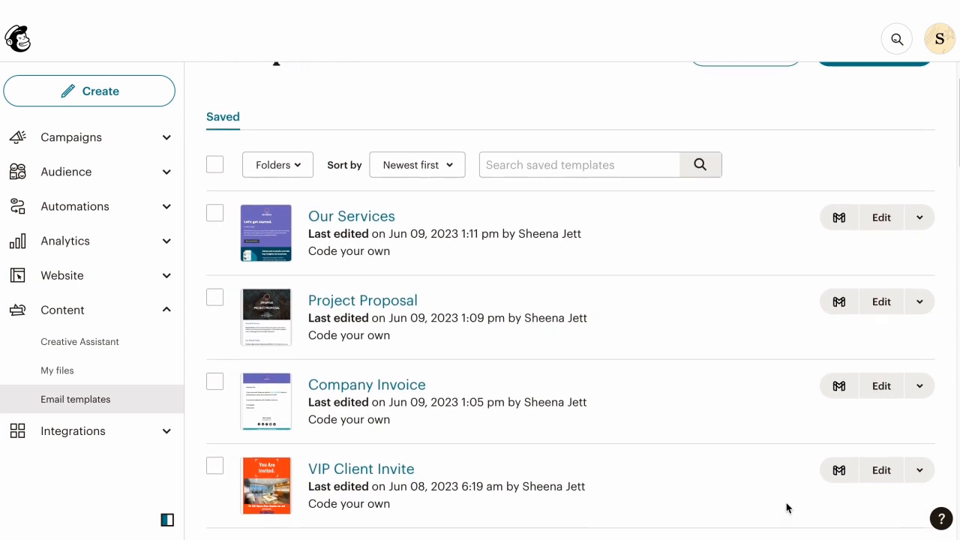
Load the VIP Client Invite template into the 'You're invited!' message, review it and send it.
left_click(839, 469)
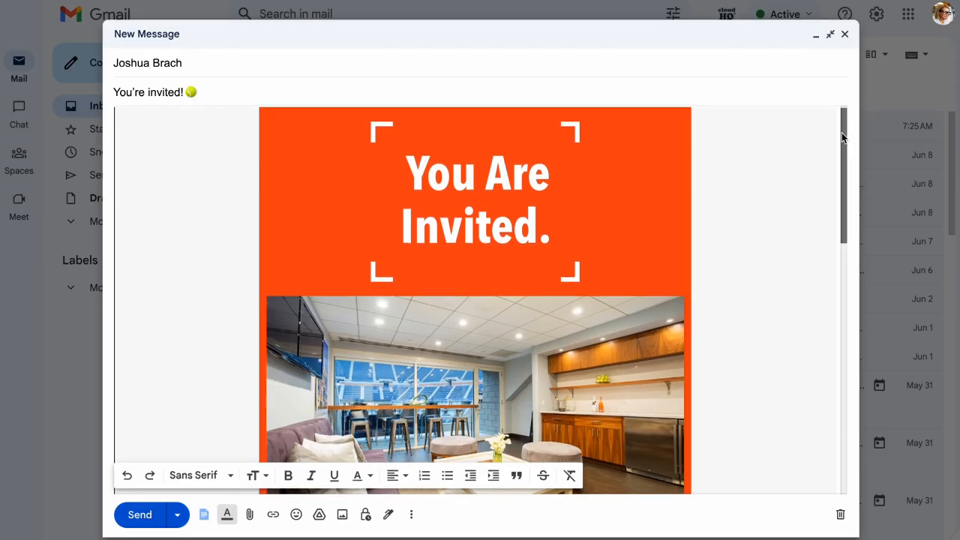
scroll("down", 3)
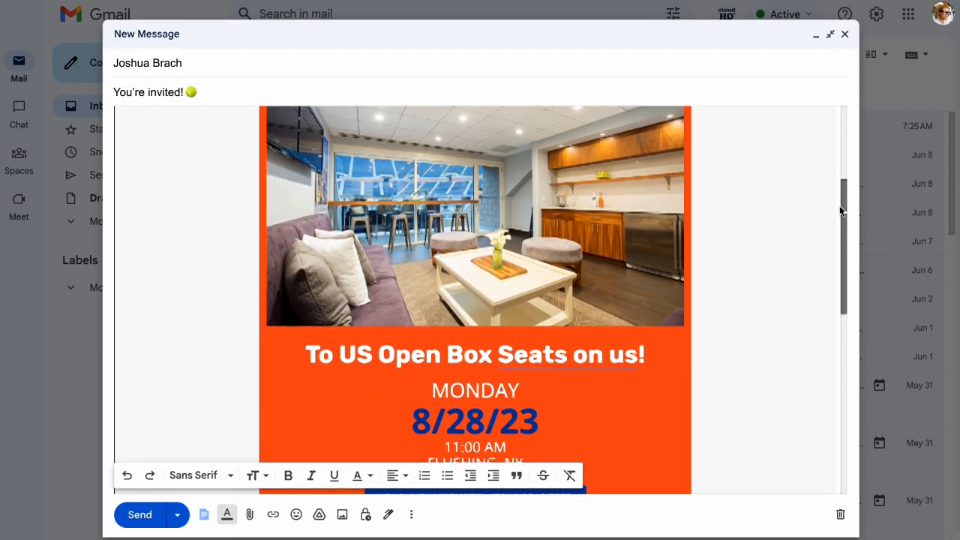
scroll("down", 3)
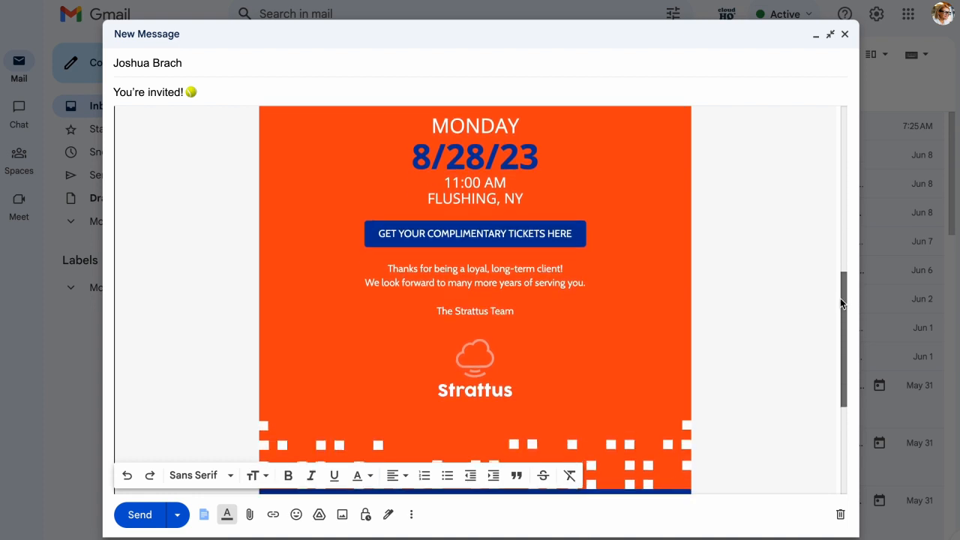
scroll("down", 3)
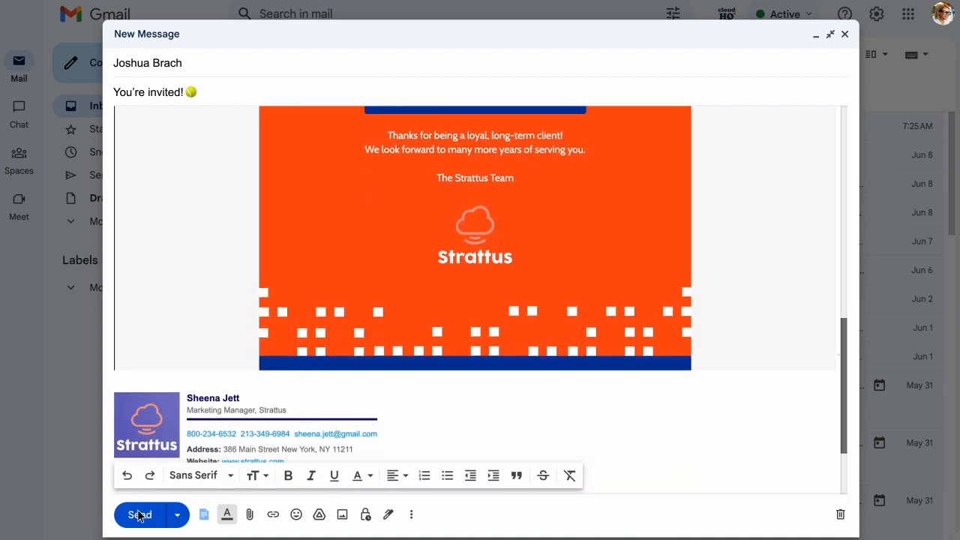
left_click(138, 514)
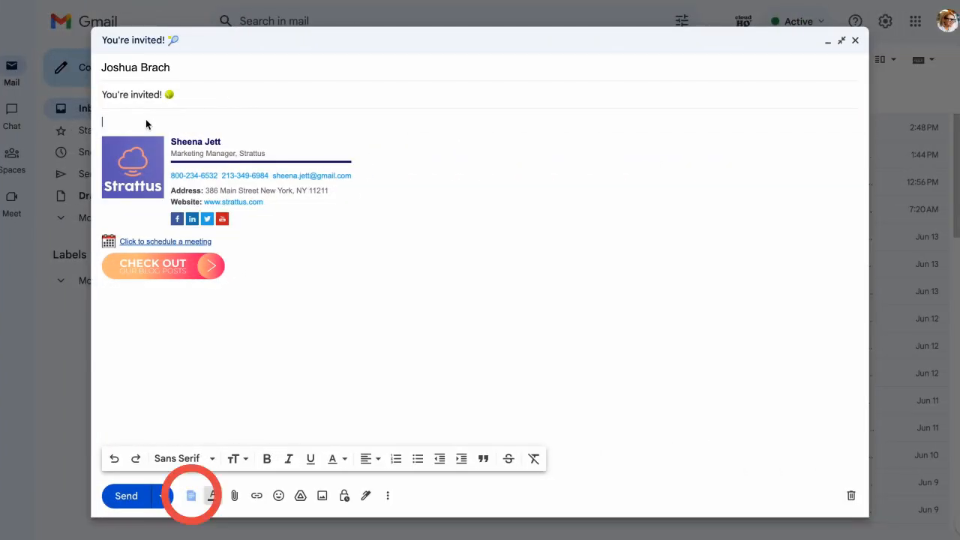
Insert the VIP Client Invite template into the fresh draft via the cloudHQ Mailchimp template gallery.
left_click(192, 495)
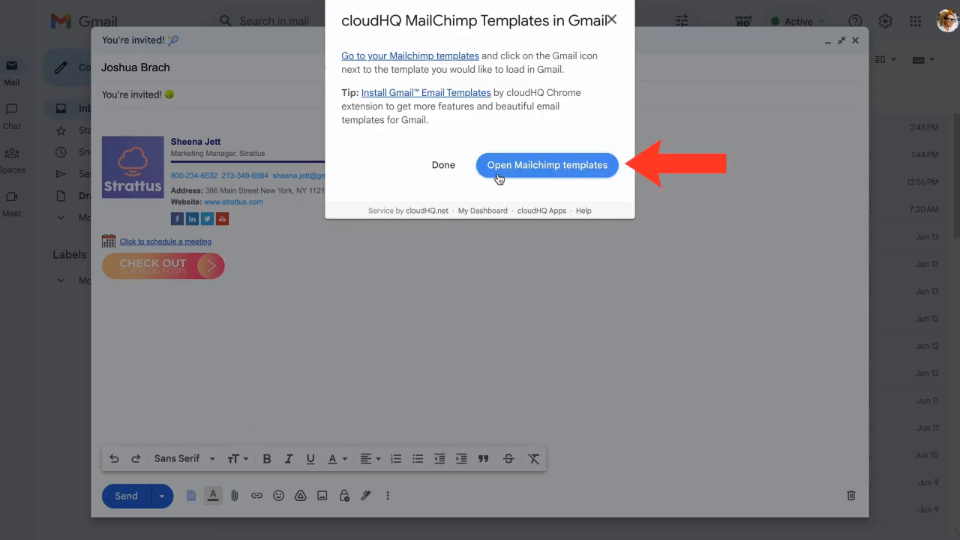
left_click(546, 165)
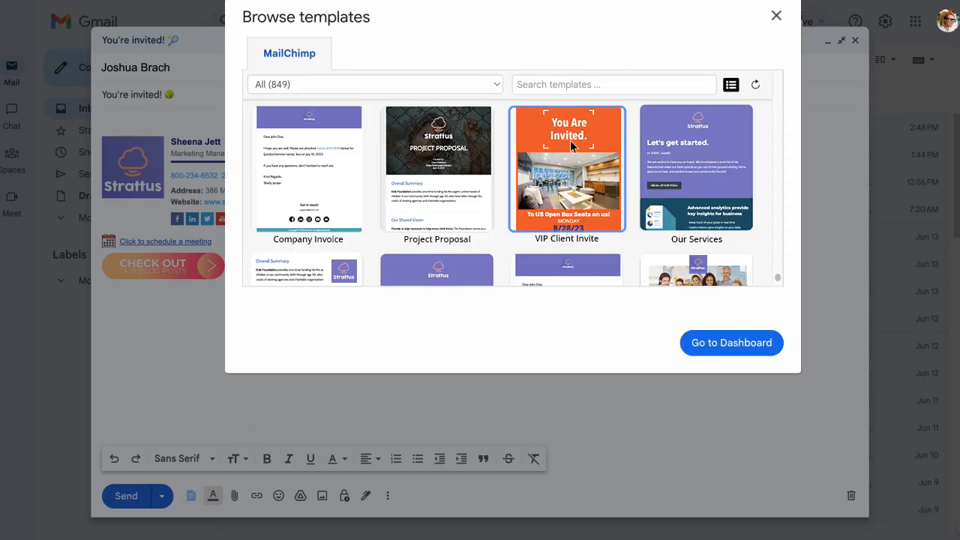
left_click(567, 168)
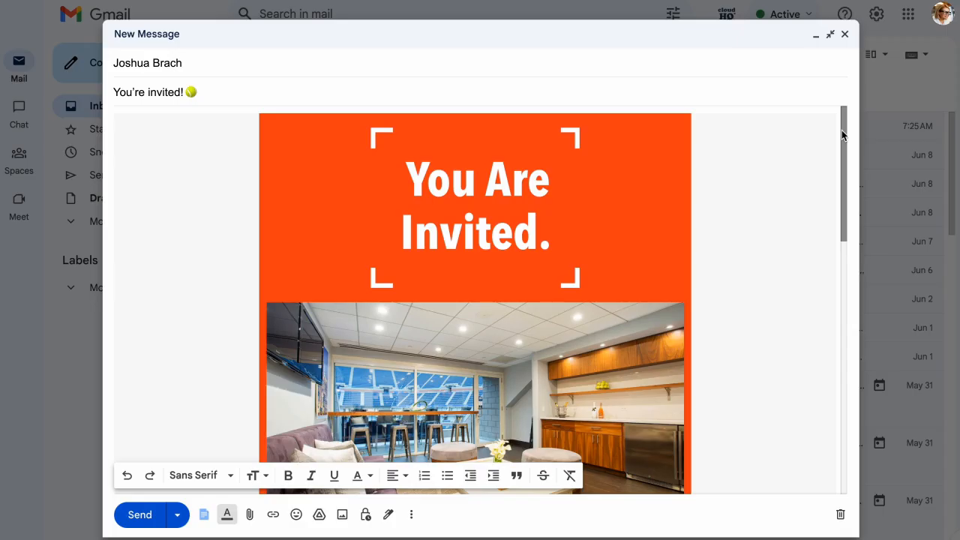